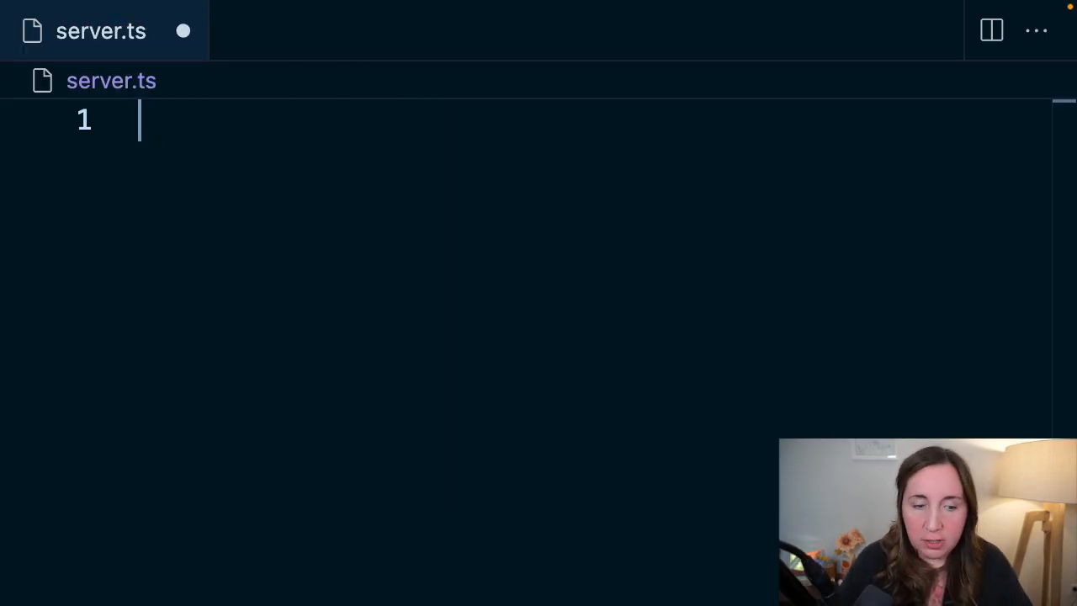
- Write a const handler arrow function returning new Response("Hello from Deno!")
{"action": "type", "text": "const handl"}
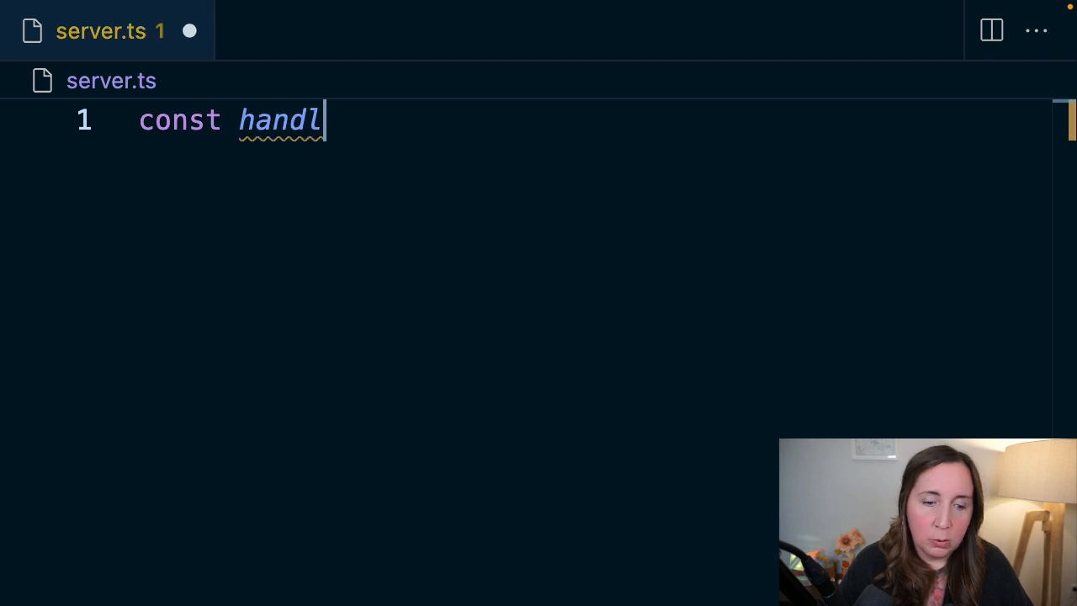
{"action": "type", "text": "er = ():"}
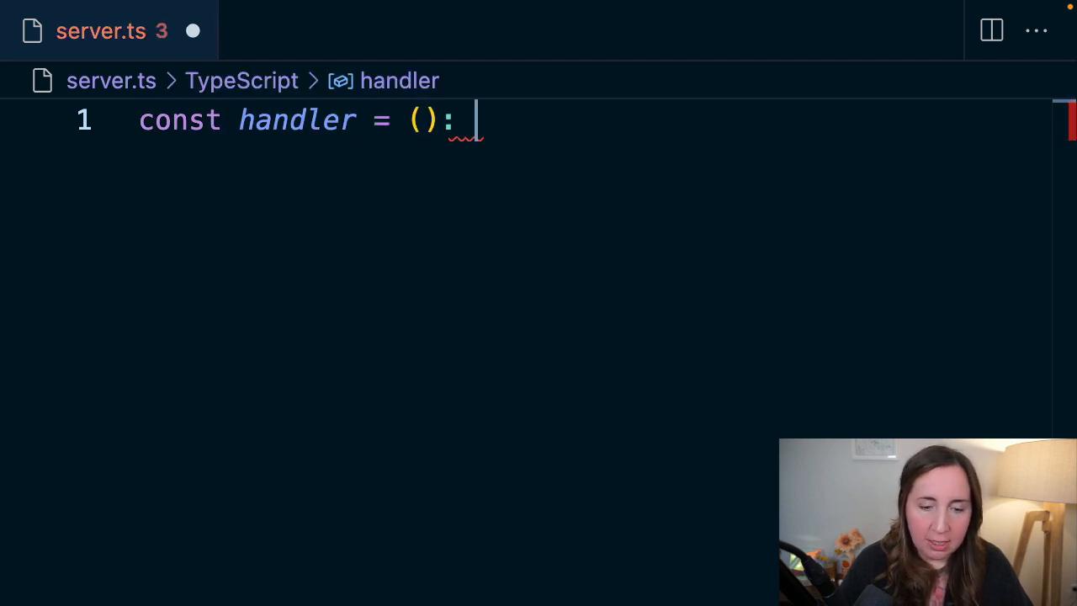
{"action": "type", "text": "Response => {"}
{"action": "type", "text": "retu"}
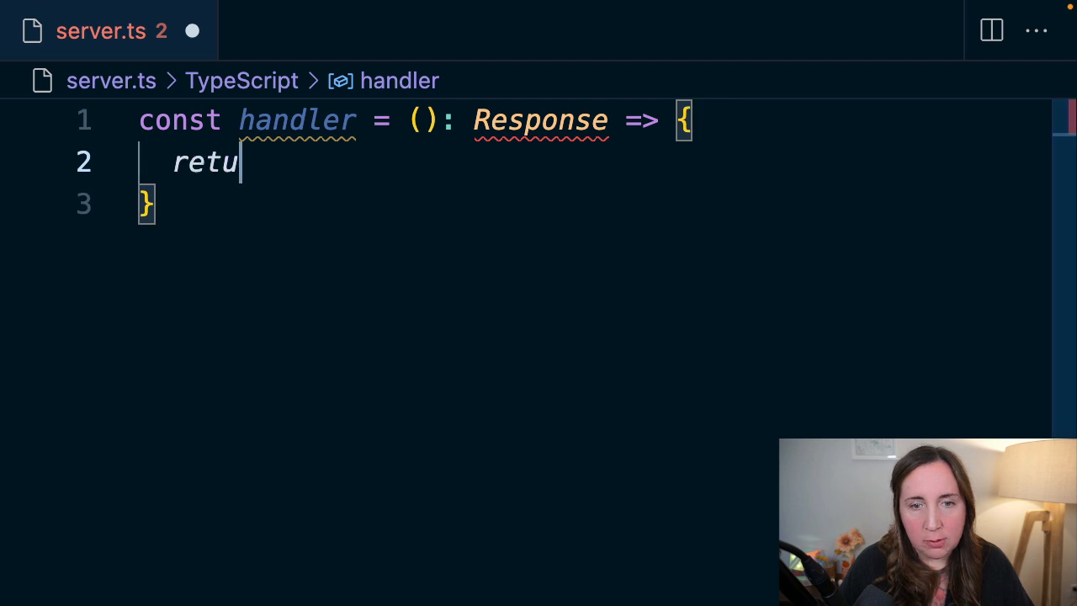
{"action": "type", "text": "rn new Respon"}
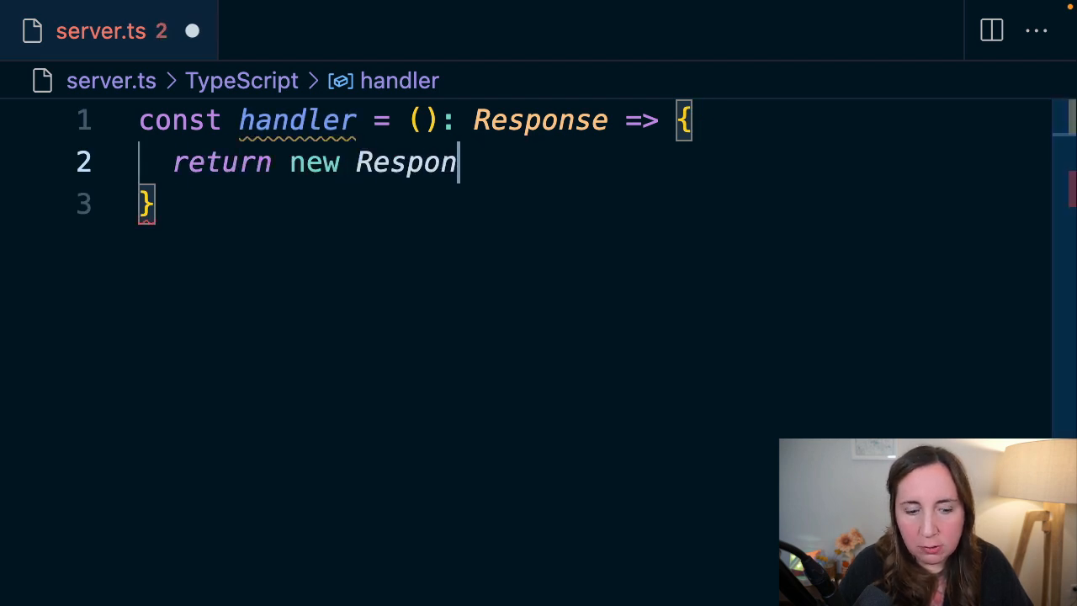
{"action": "type", "text": "se(\"\")"}
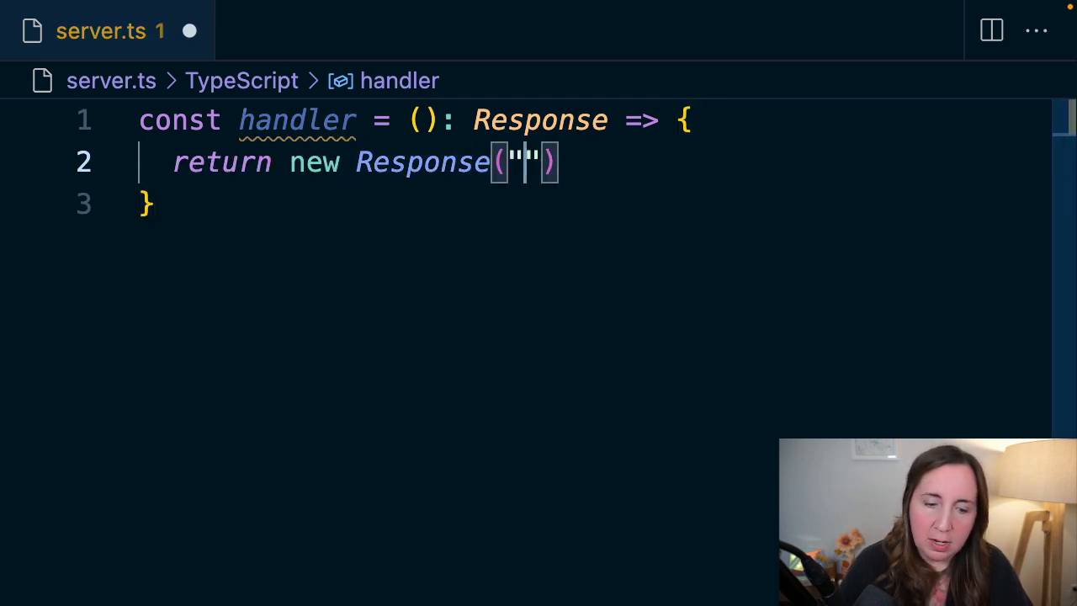
{"action": "type", "text": "Hello"}
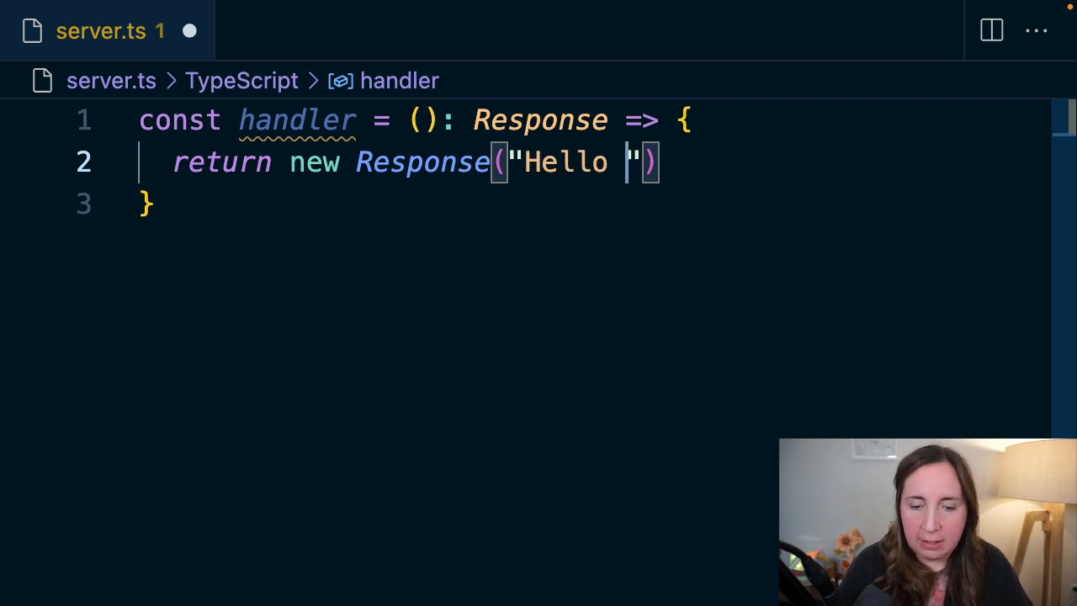
{"action": "type", "text": "from"}
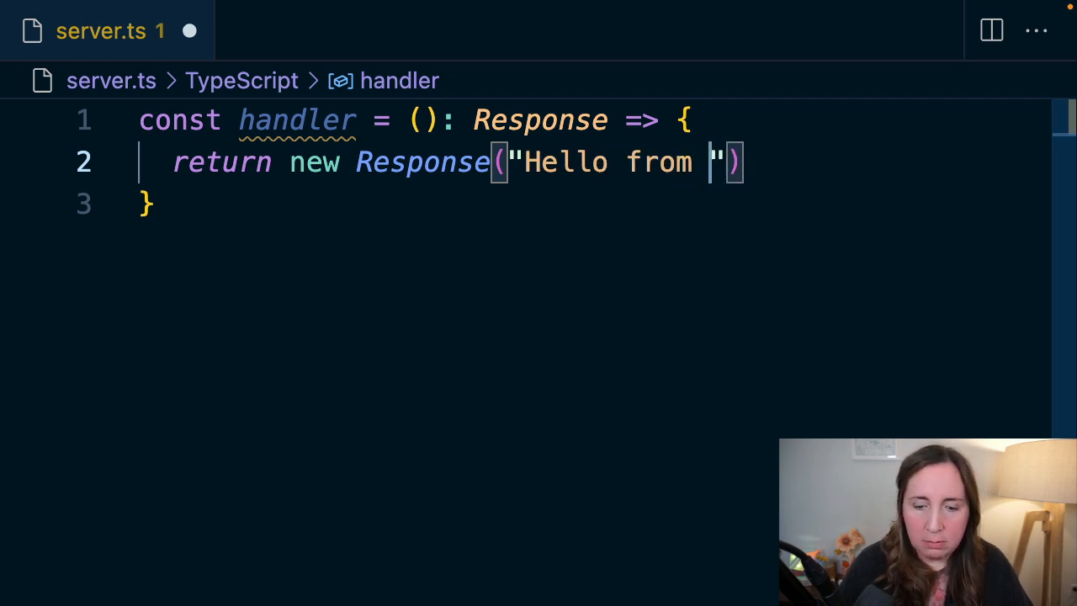
{"action": "type", "text": "Deno!"}
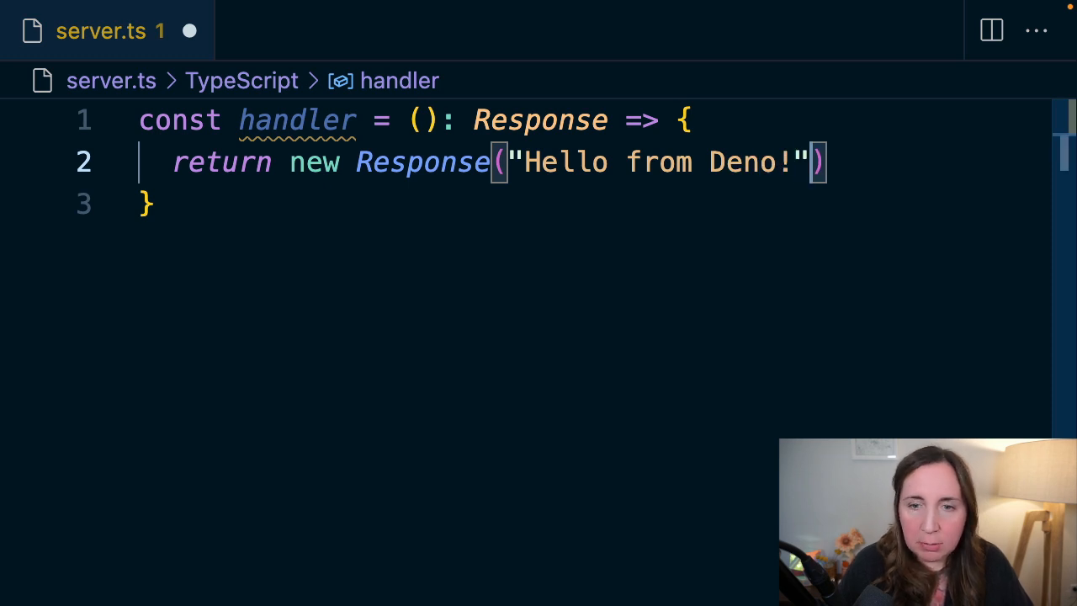
- Add a headers option setting Content-Type to text/plain on the response
{"action": "type", "text": ", {"}
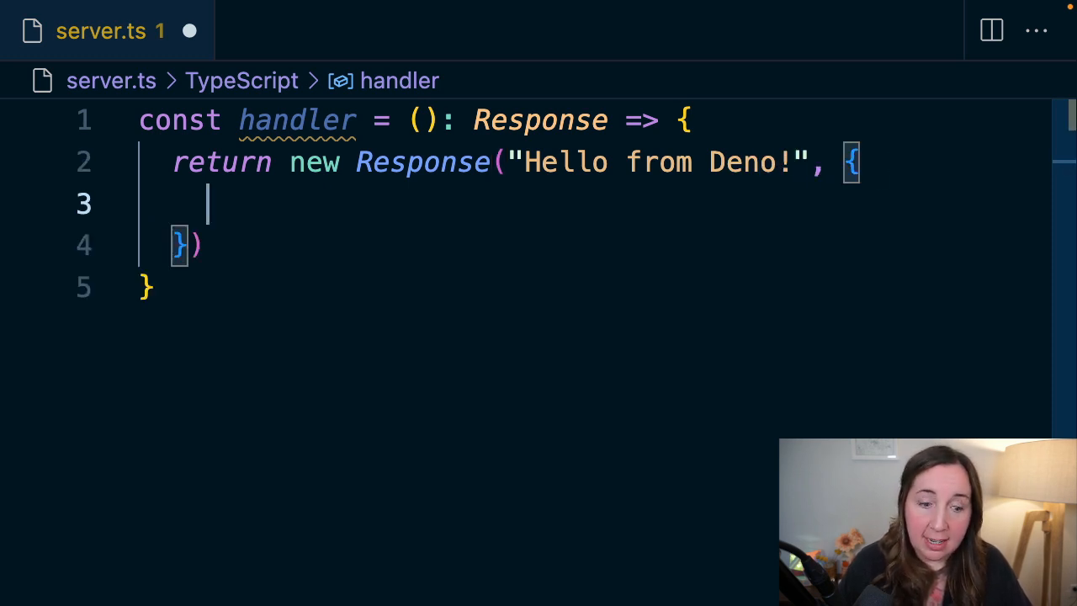
{"action": "type", "text": "headers:"}
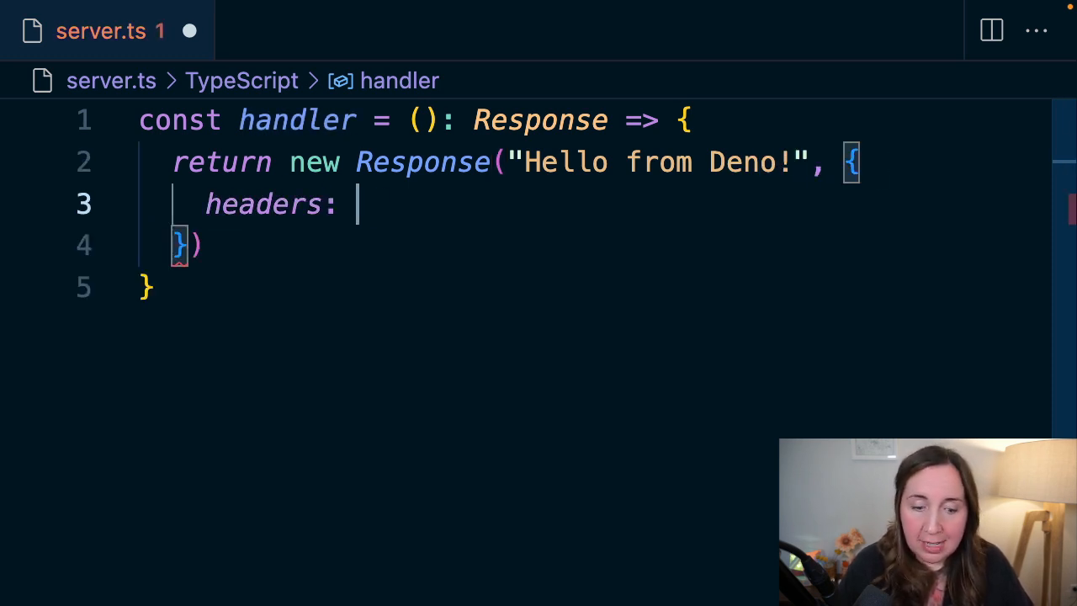
{"action": "type", "text": "{\"Content-Ty"}
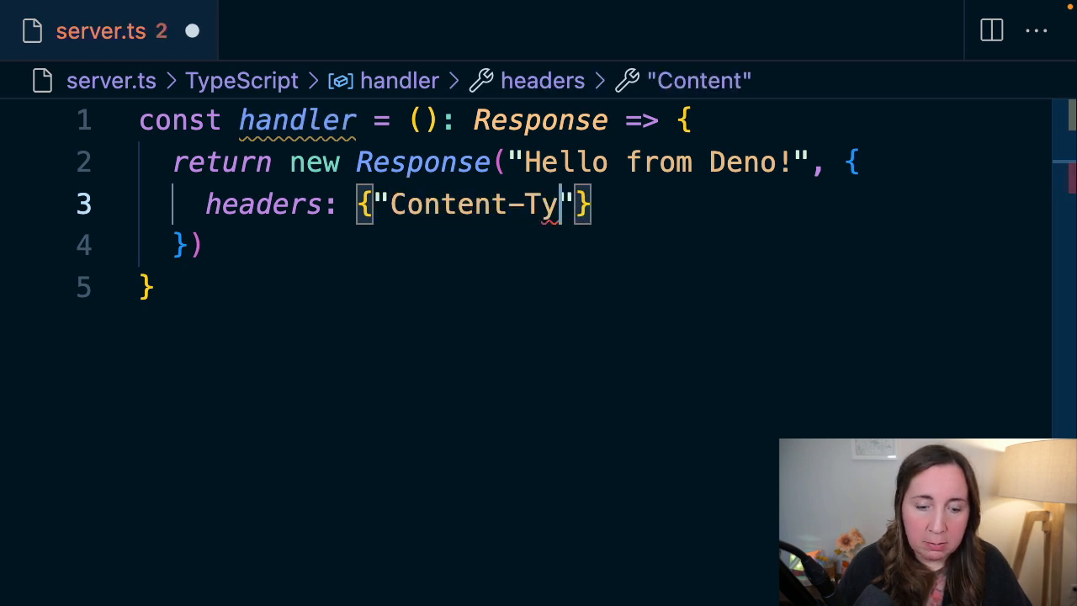
{"action": "type", "text": "pe\": \"text/"}
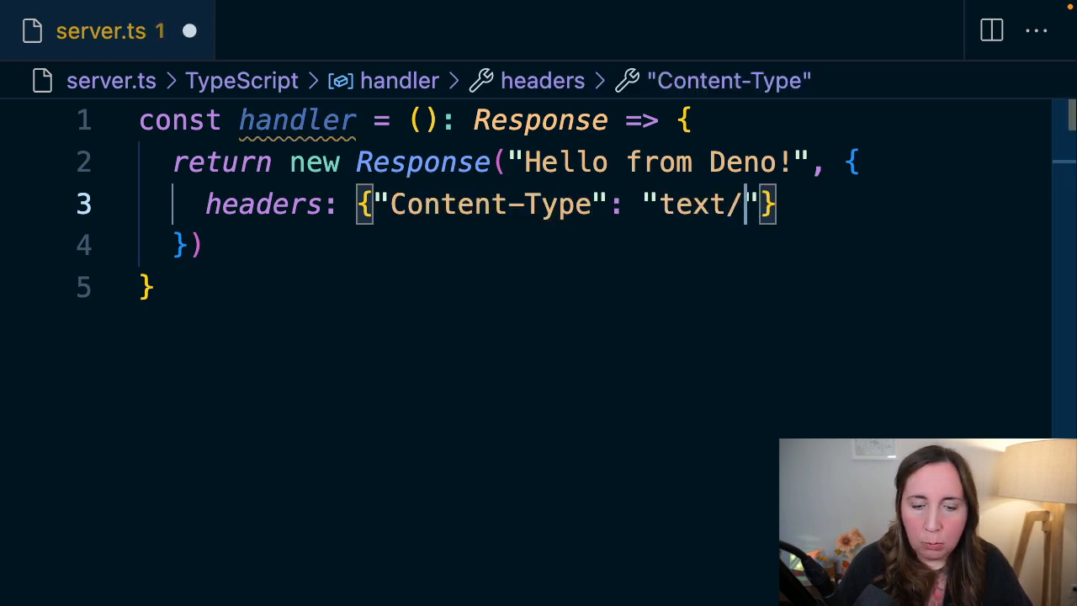
{"action": "type", "text": "plain"}
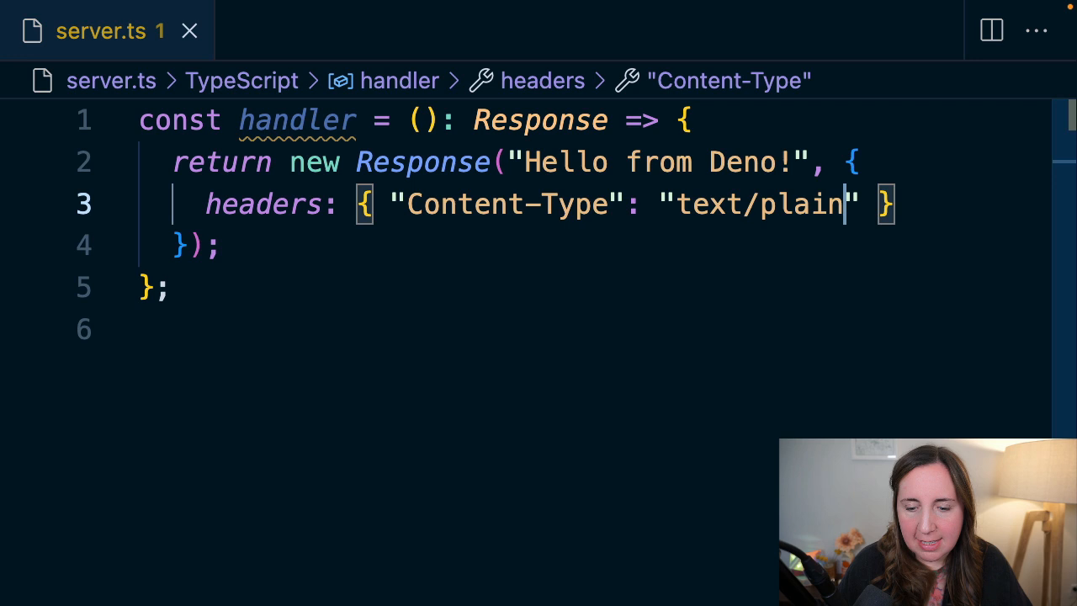
{"action": "type", "text": "Deno"}
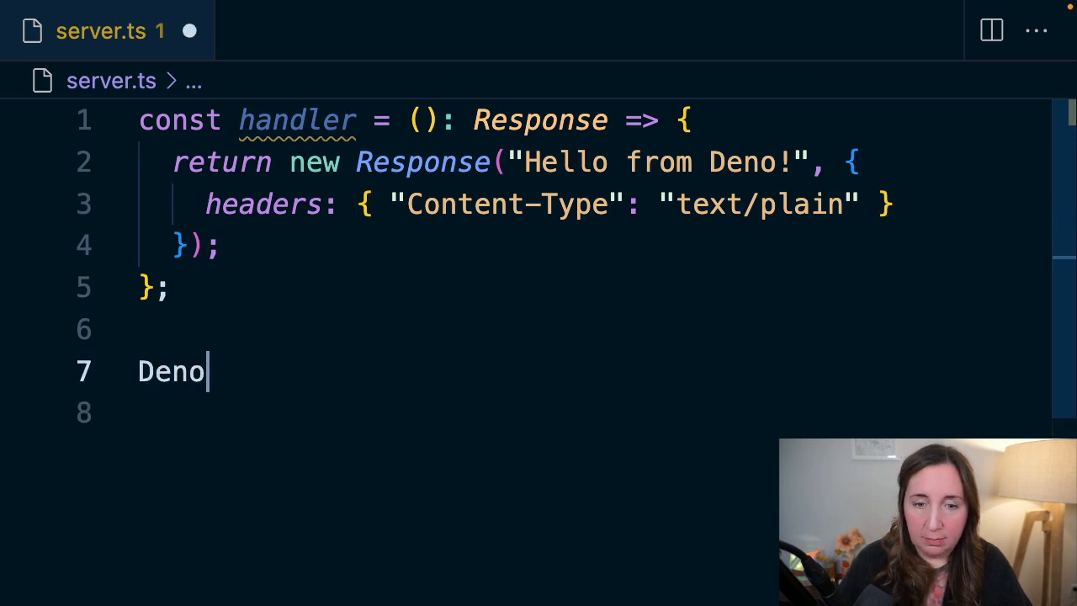
- Finish the Deno.serve(handler) call at the end of server.ts
{"action": "type", "text": ".serve"}
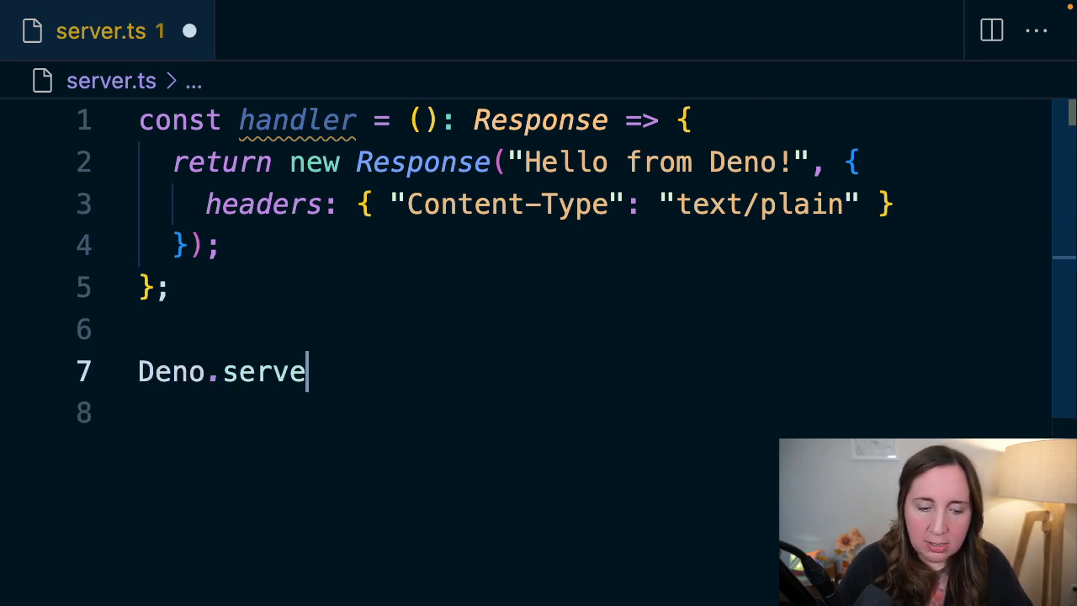
{"action": "type", "text": "()"}
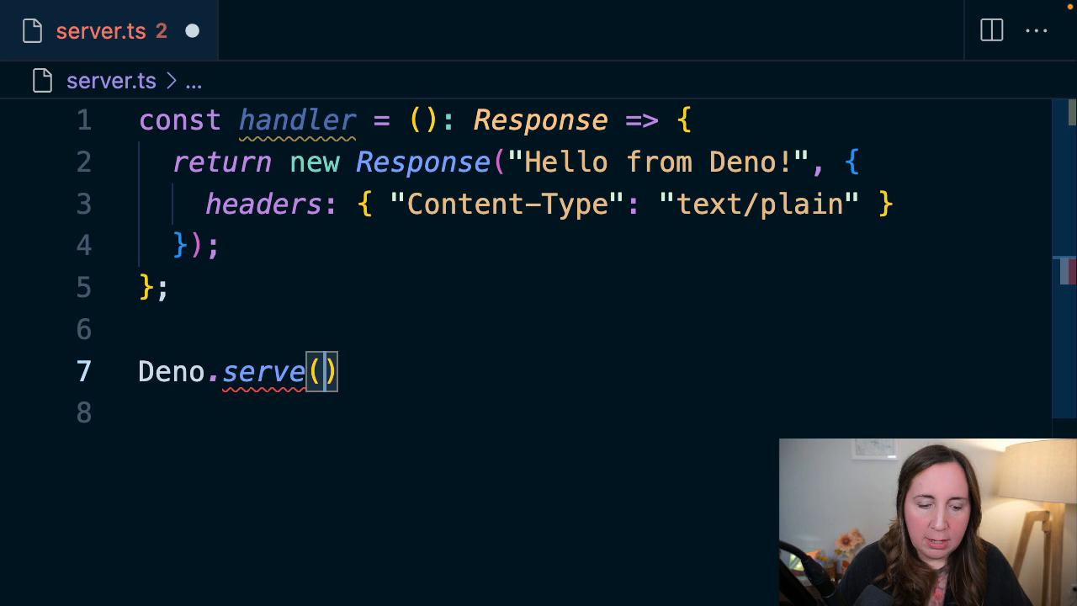
{"action": "type", "text": "handler"}
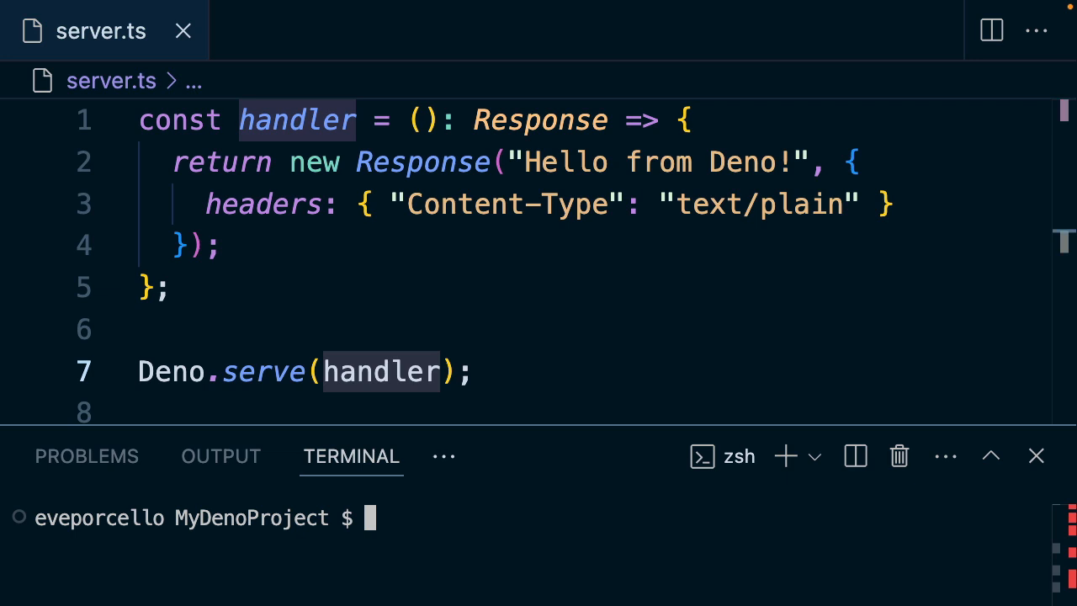
- Run server.ts with deno in the terminal and answer y to grant net access
{"action": "type", "text": "deno server.ts"}
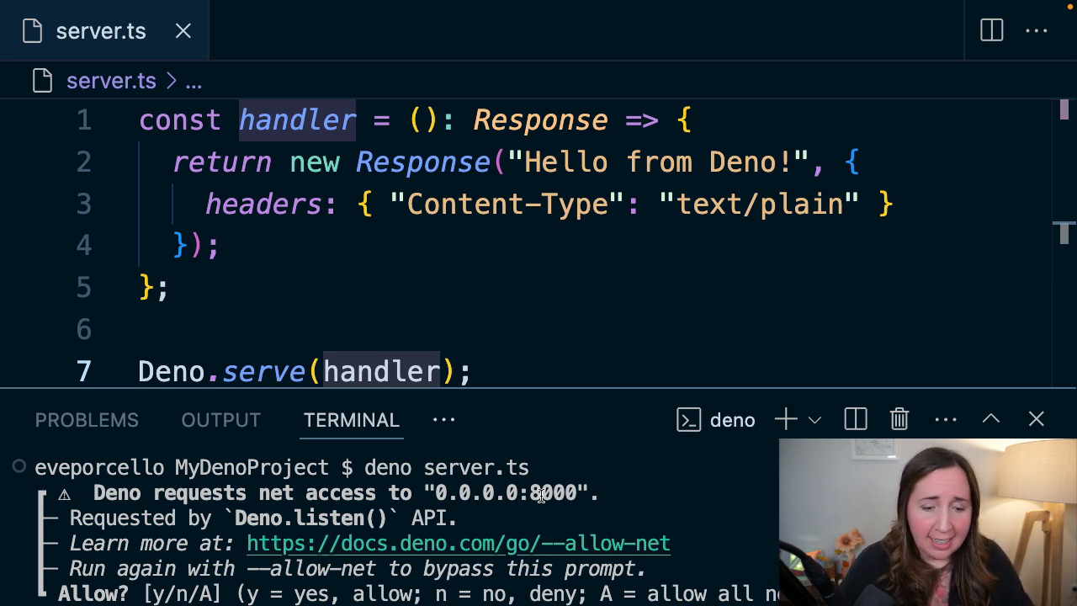
{"action": "type", "text": "y"}
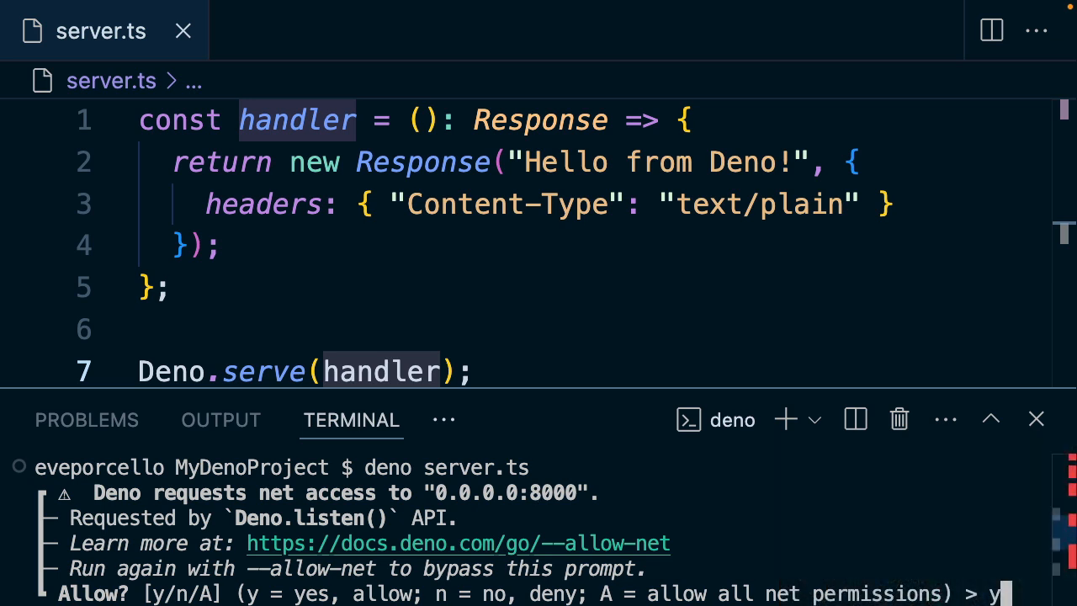
{"action": "type", "text": "y"}
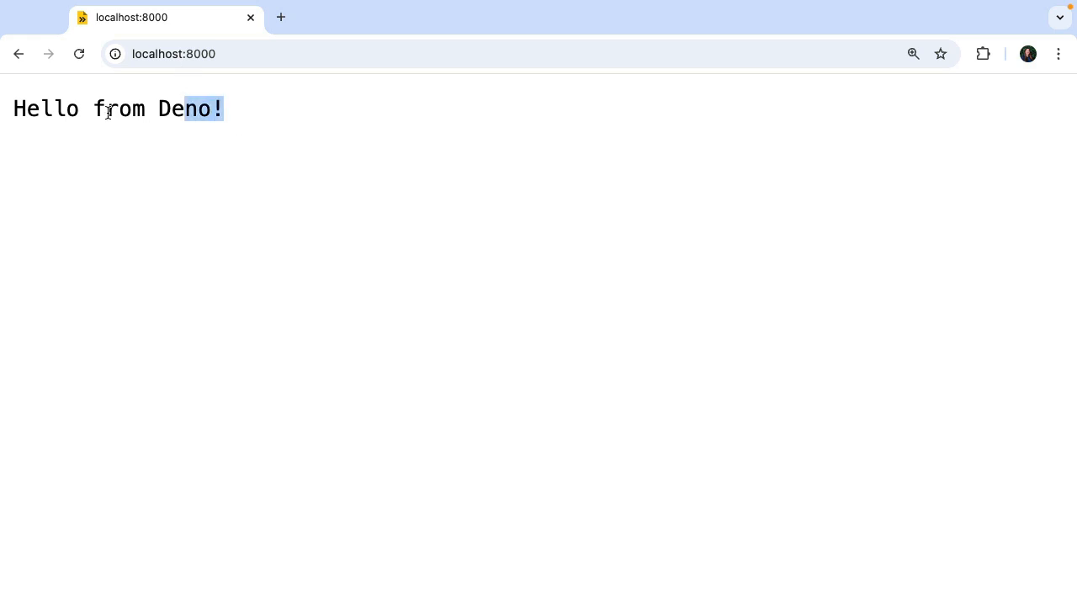
{"action": "triple_click", "coordinate": [110, 108]}
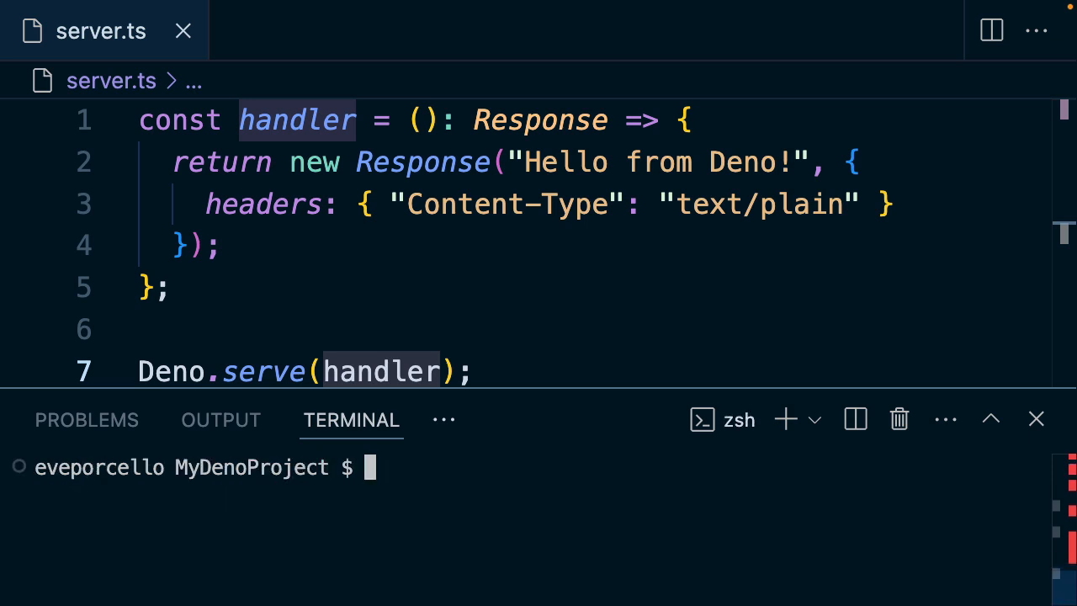
- Relaunch the server with deno --allow-net server.ts
{"action": "type", "text": "deno"}
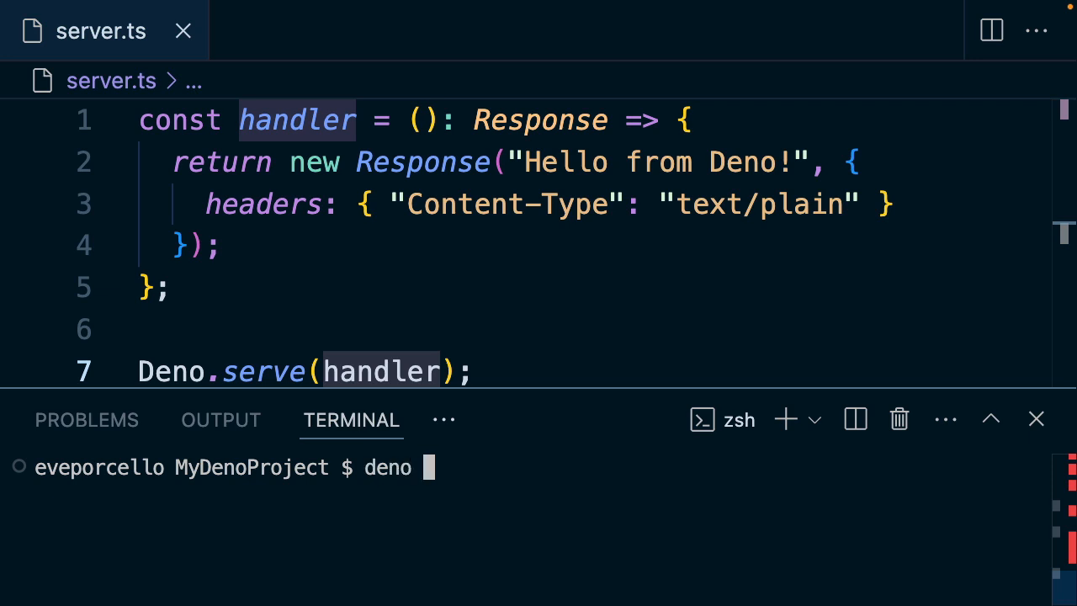
{"action": "type", "text": "--allow-net"}
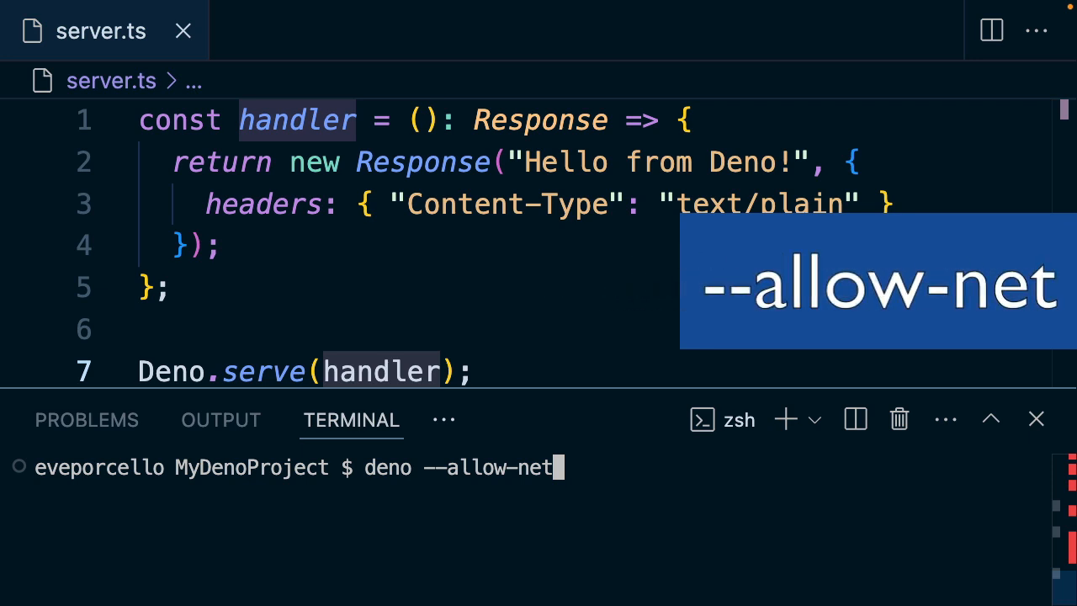
{"action": "type", "text": "server.ts"}
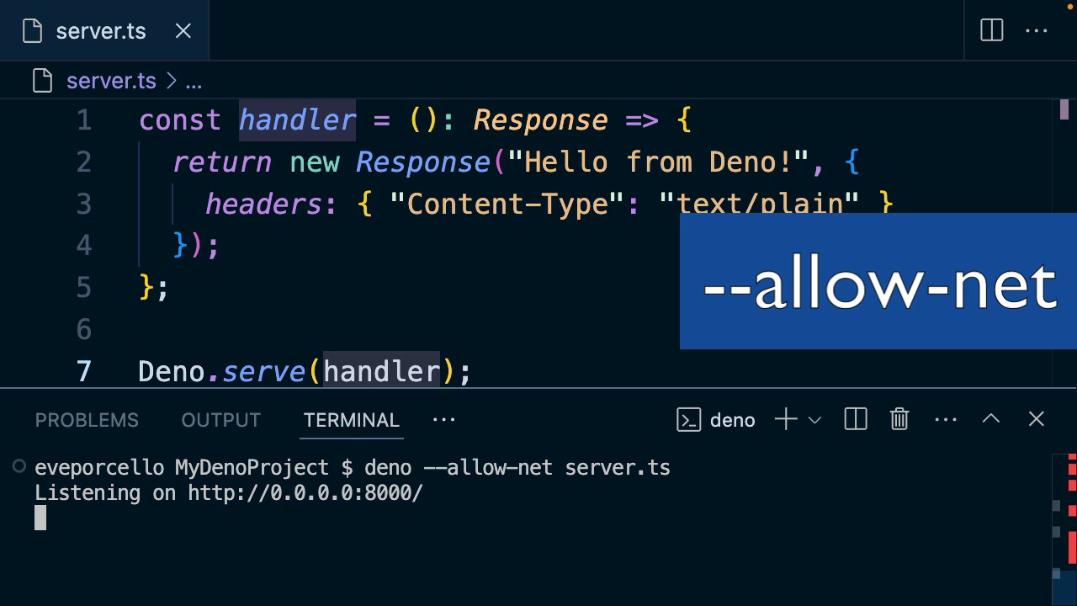
{"action": "type", "text": "den"}
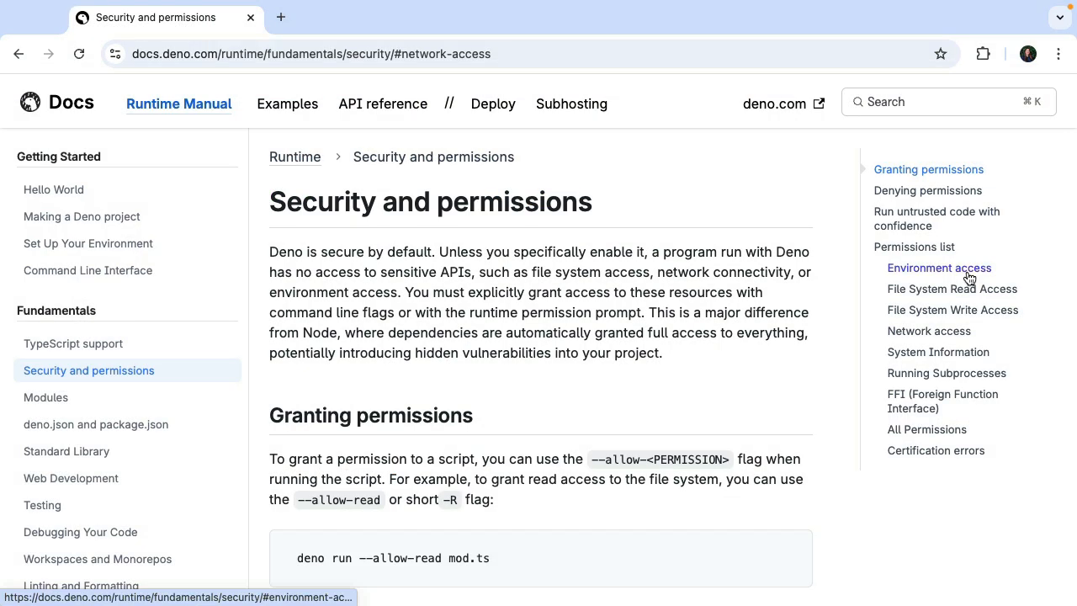
- Jump to the Environment access, then System Information sections of Deno's security docs
{"action": "left_click", "coordinate": [939, 267]}
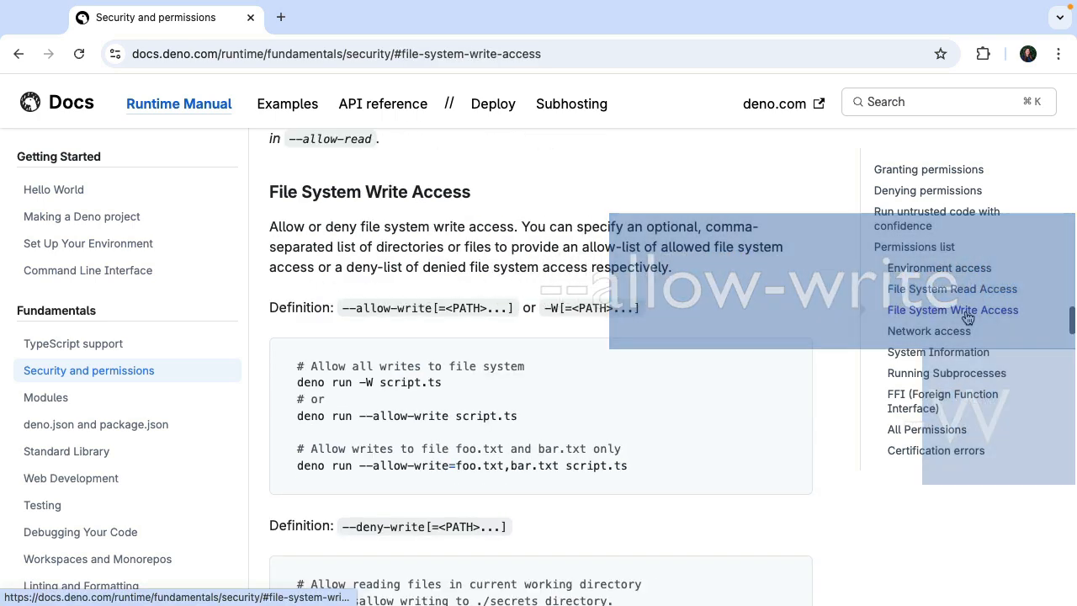
{"action": "left_click", "coordinate": [938, 351]}
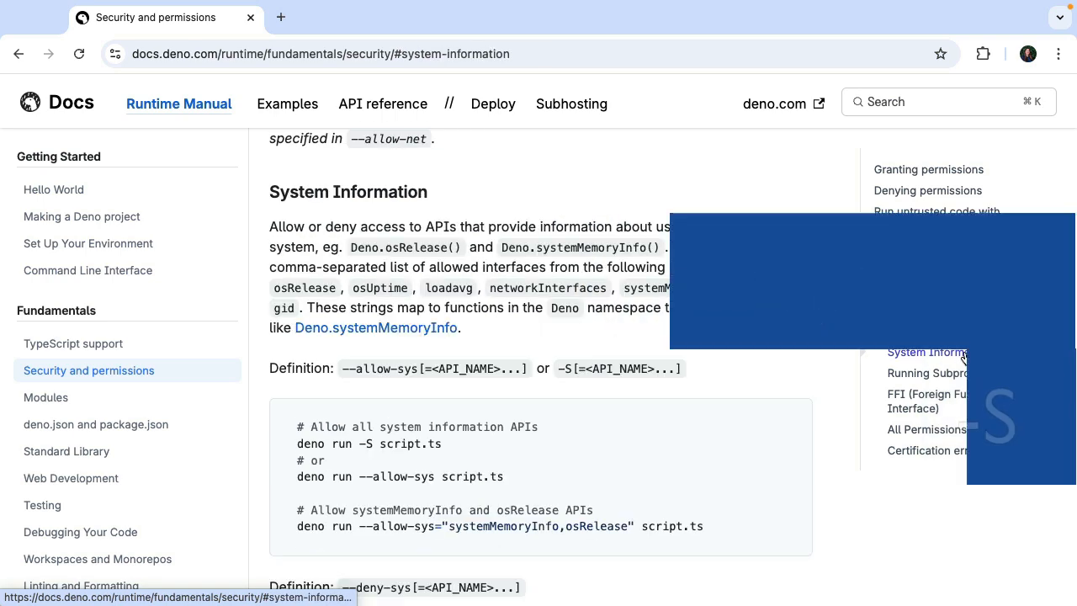